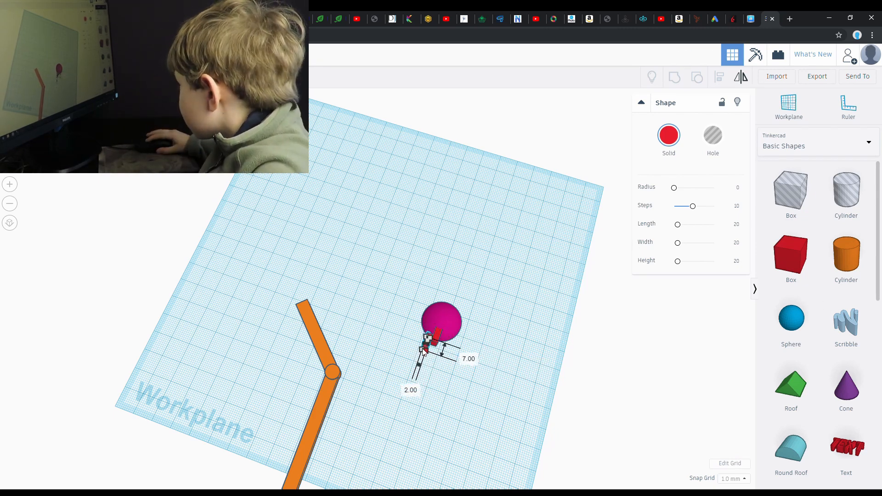
# Step: Select the small shape beside the pink sphere to size it 2 by 7 mm as a leg
pyautogui.click(402, 125)
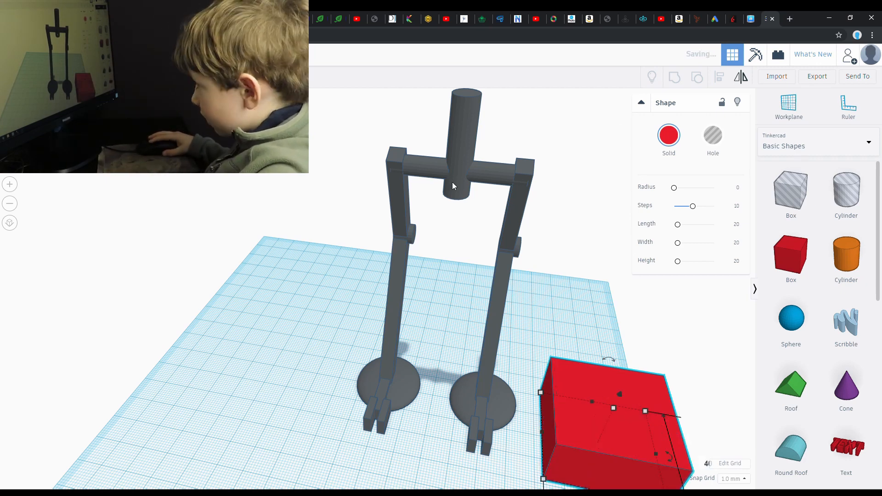
pyautogui.moveTo(398, 166)
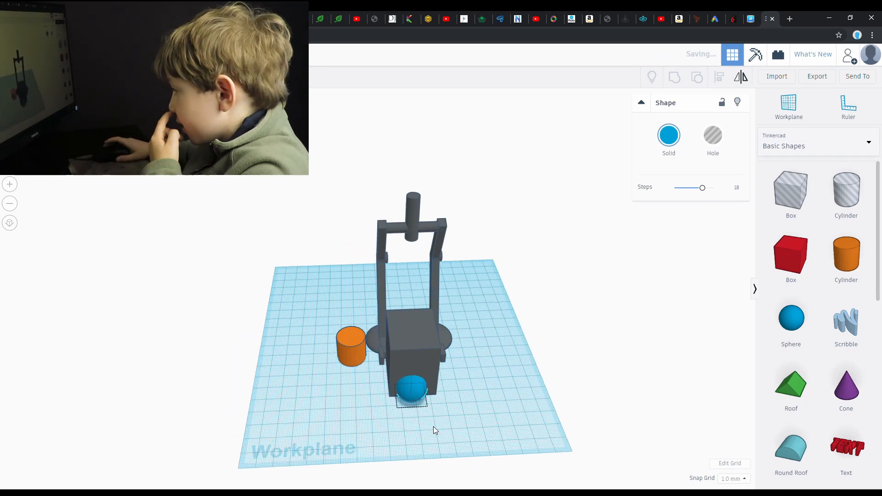
# Step: Adjust the orange cylinder's size beside the blue sphere in front of the body
pyautogui.click(350, 346)
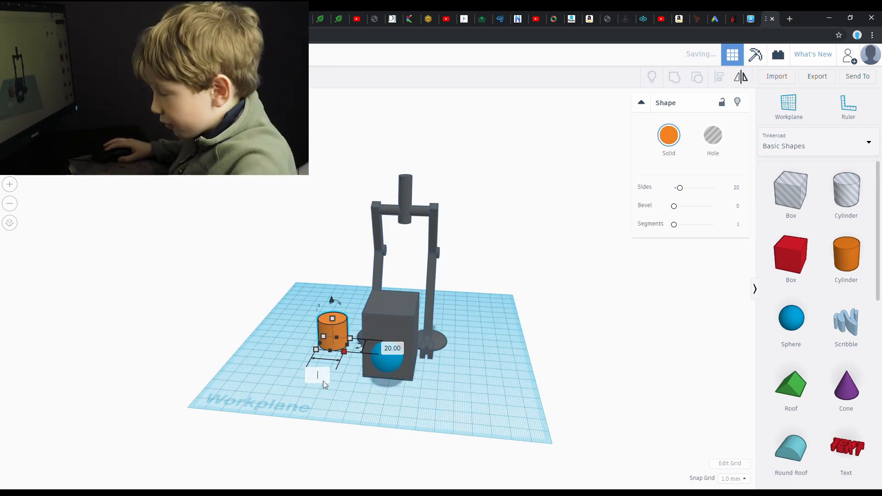